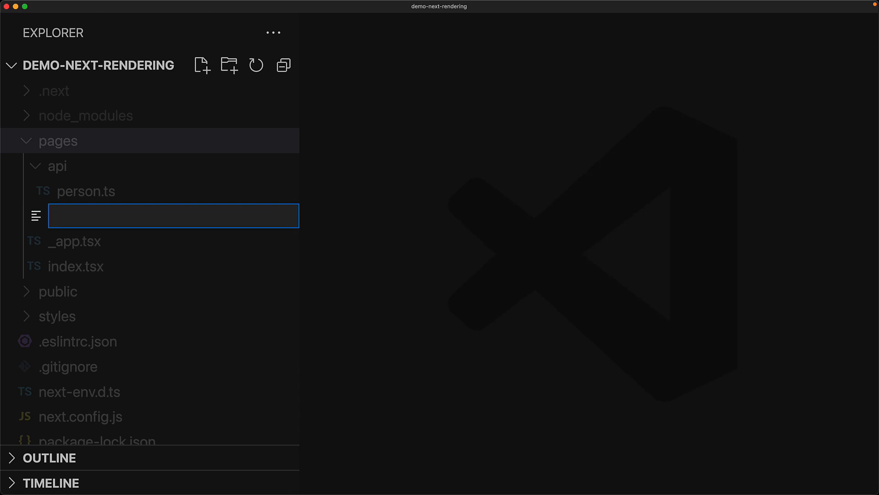
Create pages/ssg.tsx importing NextPage with an SSG component holding person 'Jane Doe'.
text(ssg.tsx)
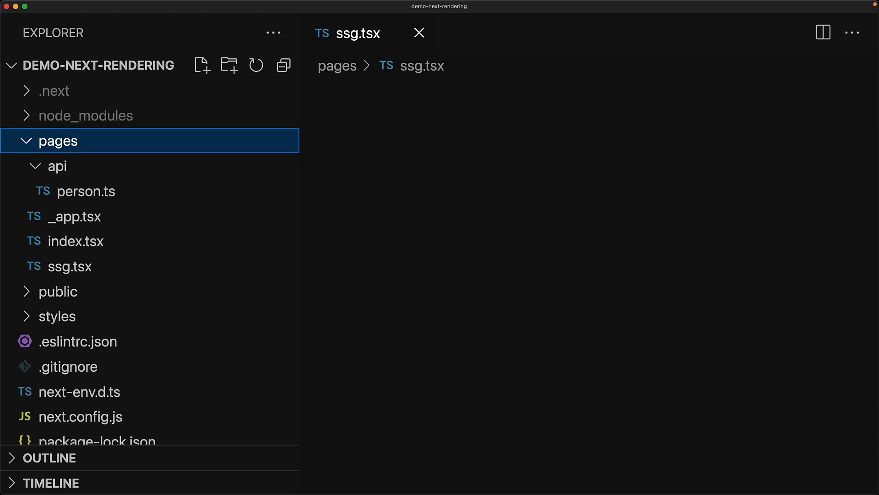
text(import type { NextPage } from 'next';)
click(589, 137)
text(const SSG: NextPage = () => {)
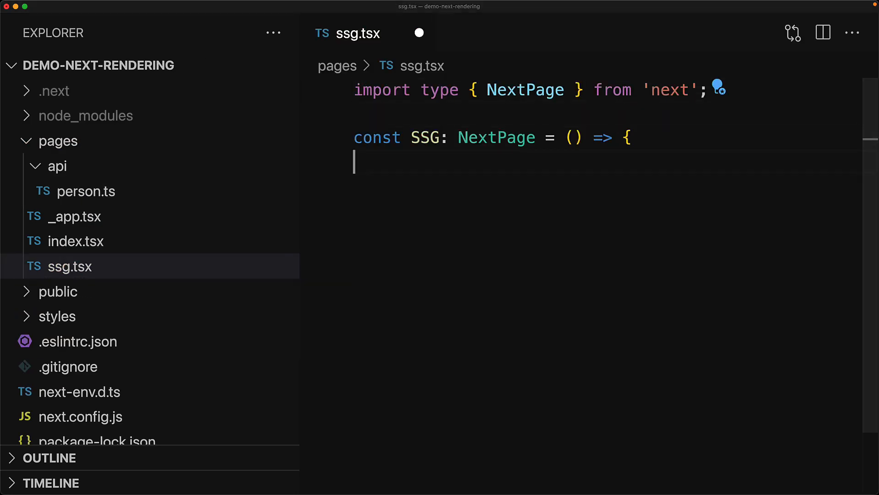
text(const person = 'Jane Doe';)
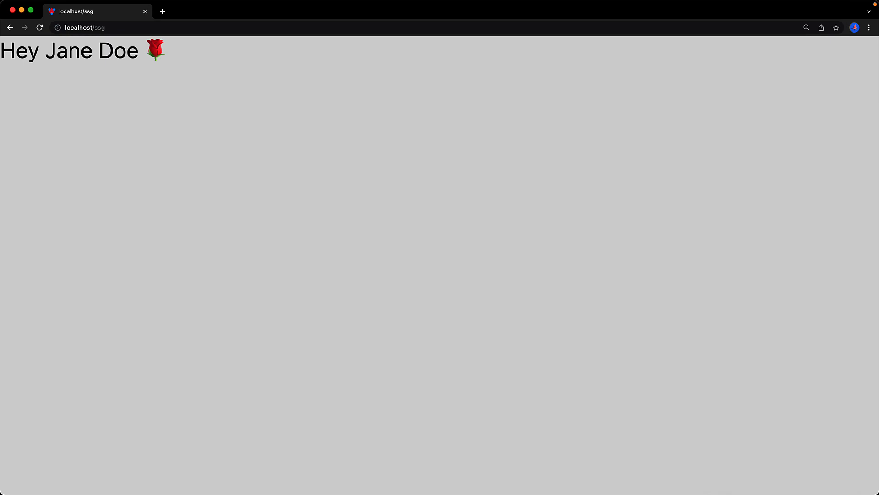
In DevTools Network, view the ssg document's response and preview showing Jane Doe in the HTML.
key(F12)
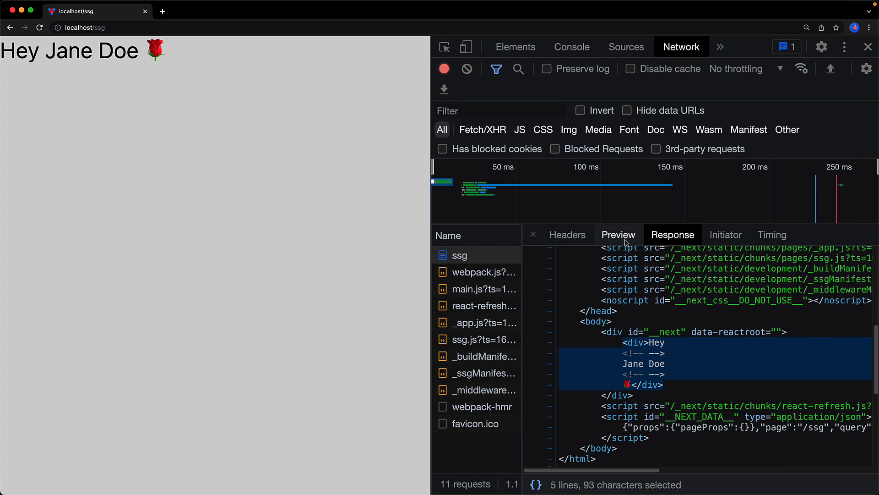
click(618, 235)
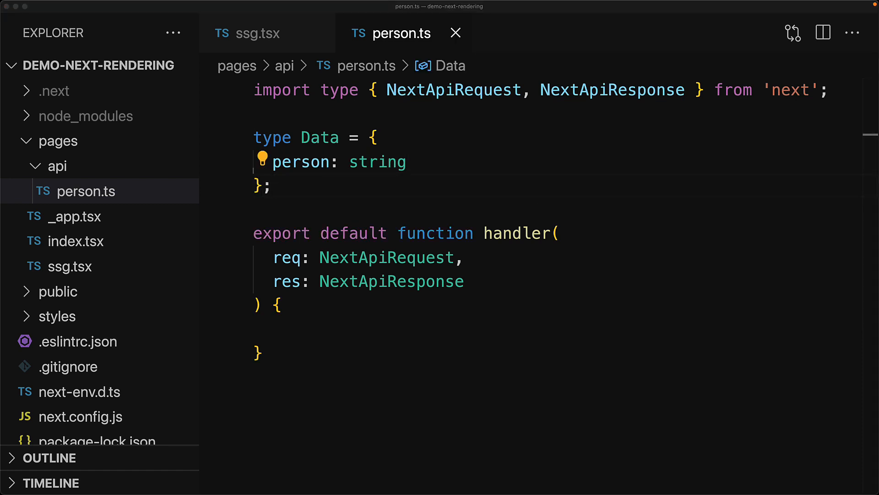
Have person.ts respond res.status(200).json({ person: 'Jane Doe' }), then start the csr page file.
text(<Data>)
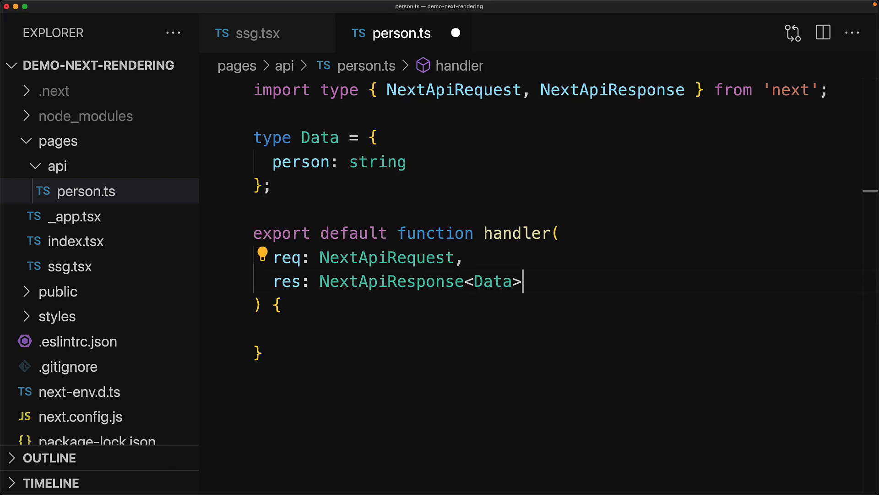
text(res.stat)
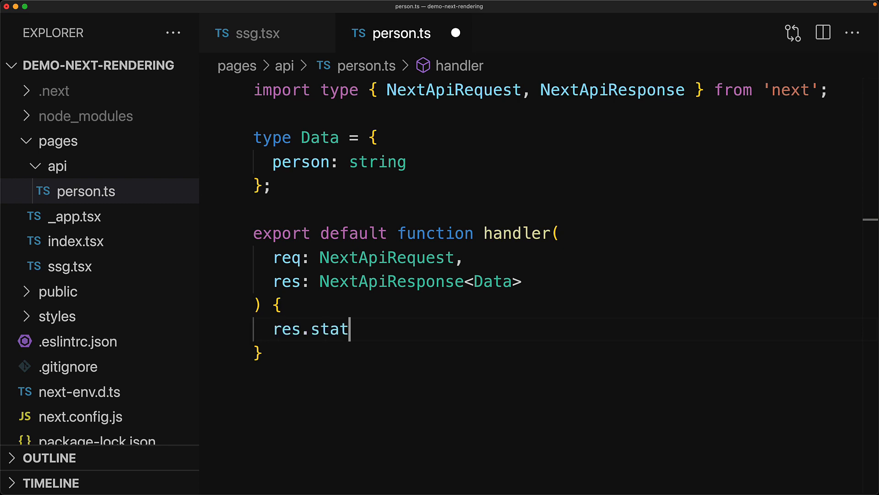
text(us(200).json({ person: 'Jane Doe' });)
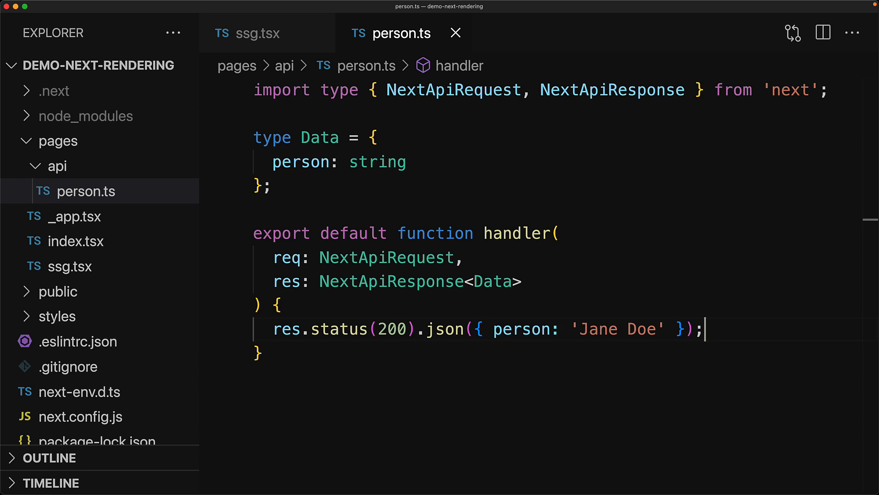
click(254, 33)
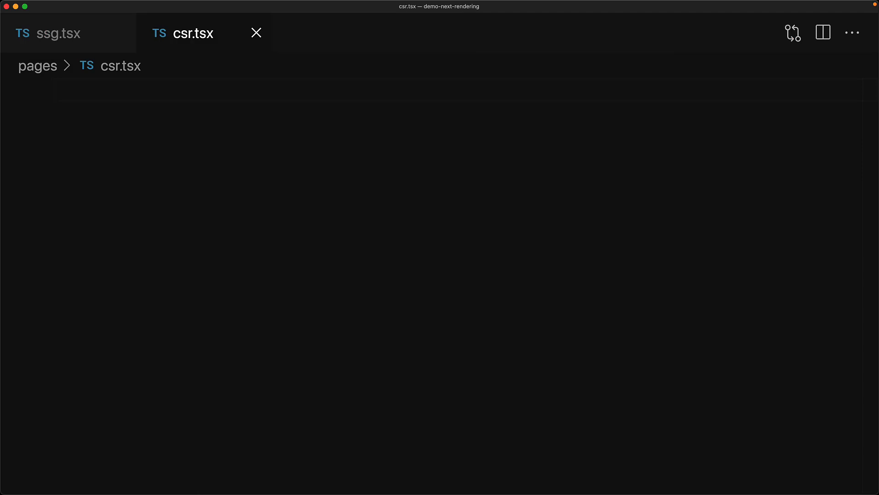
Write csr.tsx importing NextPage, useEffect and useState, with CSR exported as default.
text(import type { NextPage } from 'next';)
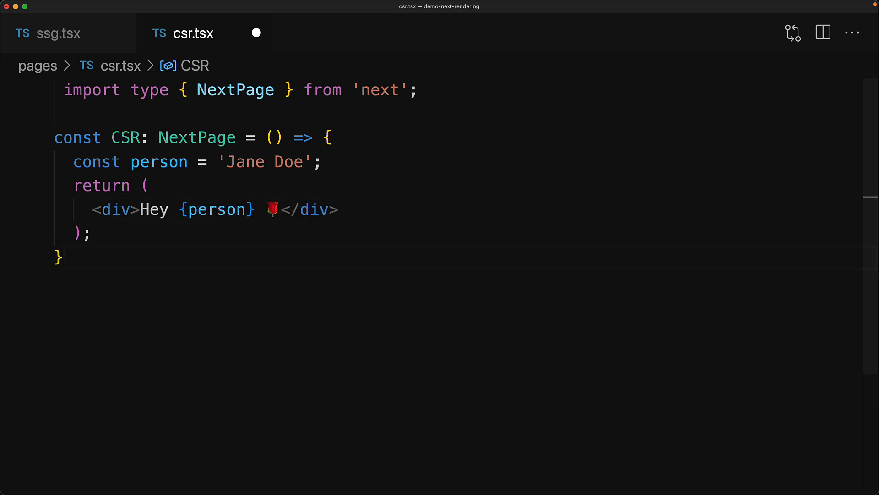
text(export default CSR;)
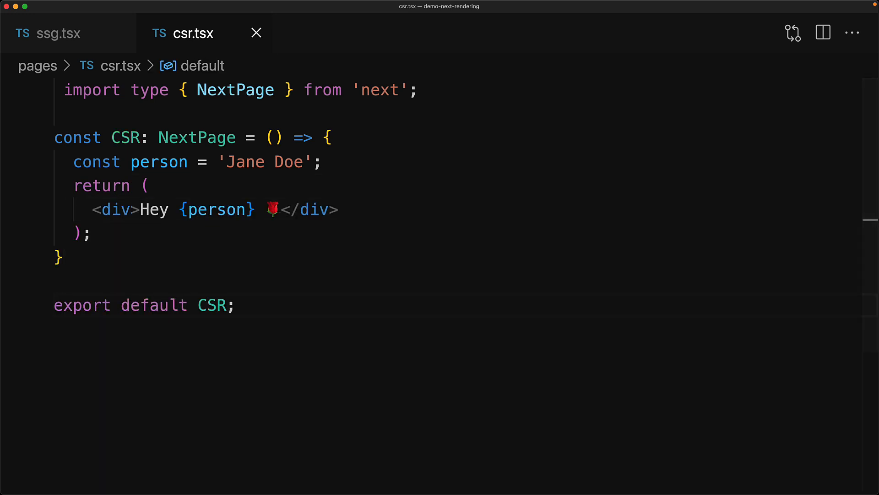
text(import { useEffect, useState } from 'react';)
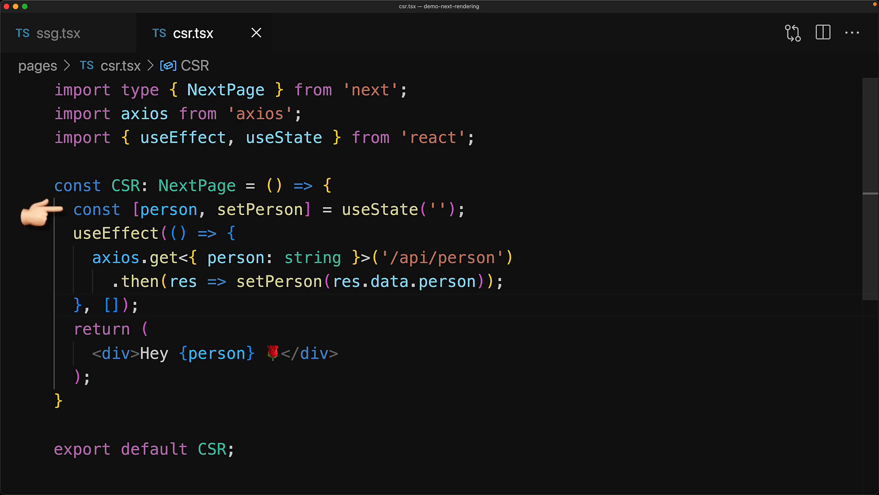
mouse_move(39, 233)
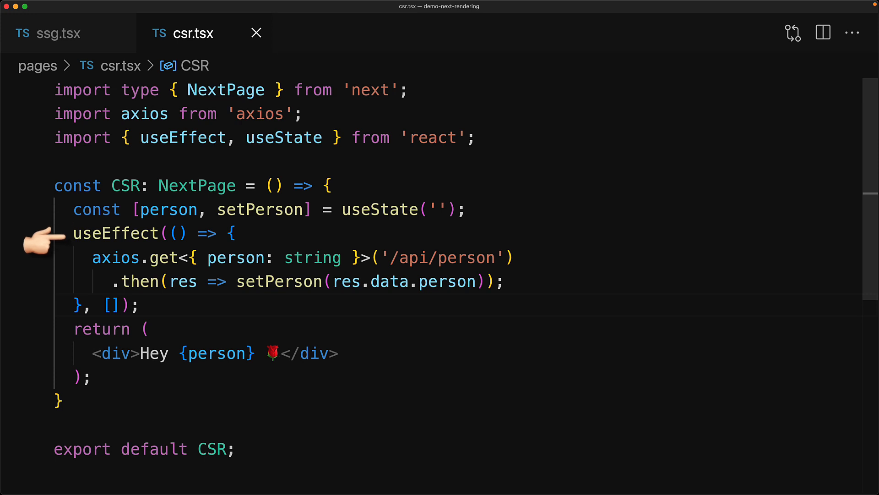
mouse_move(64, 264)
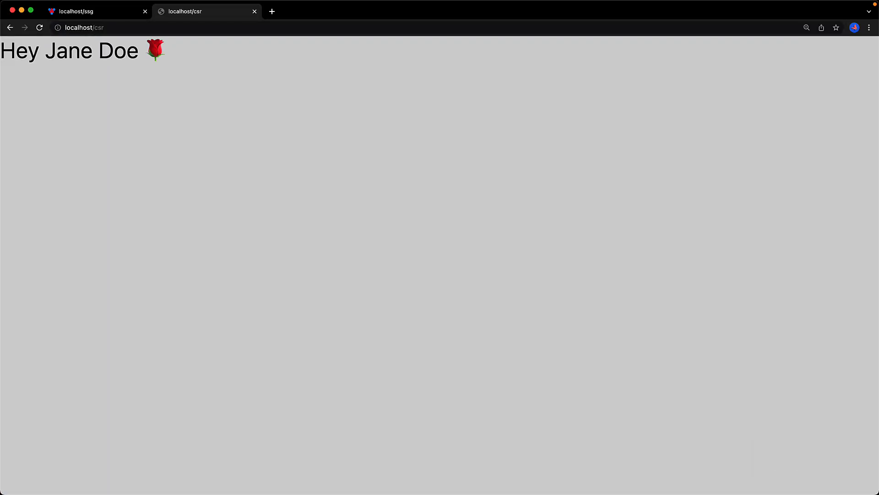
In DevTools Network, preview the csr document showing only 'Hey 🌹' without the name.
key(F12)
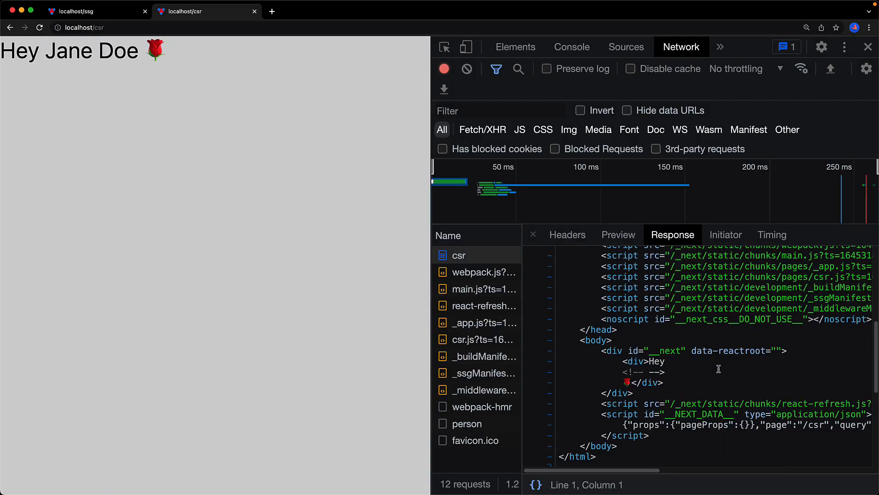
mouse_move(703, 387)
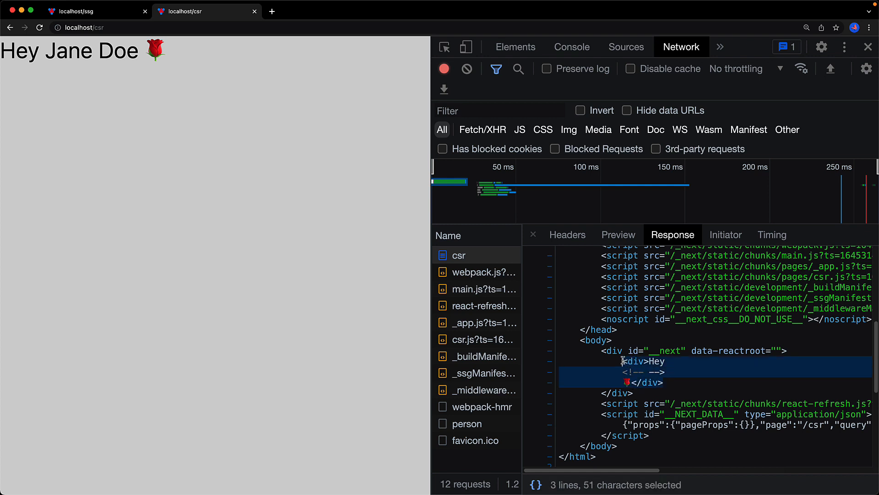
mouse_move(570, 361)
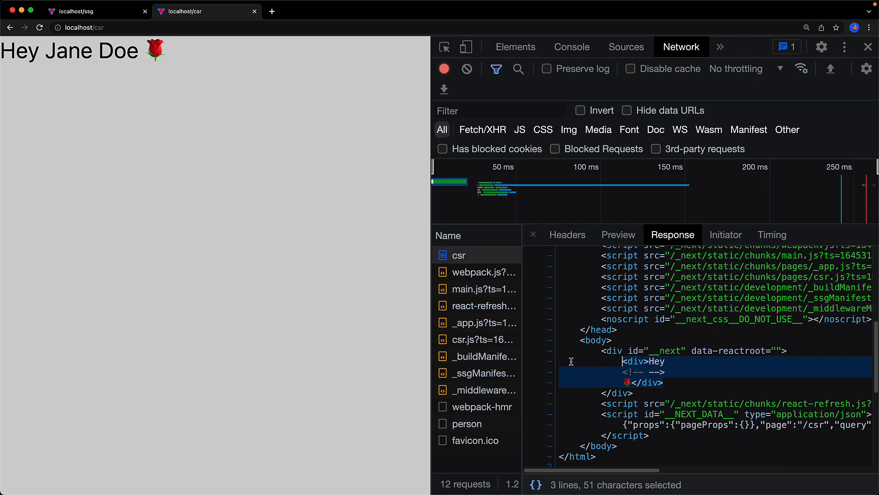
click(618, 234)
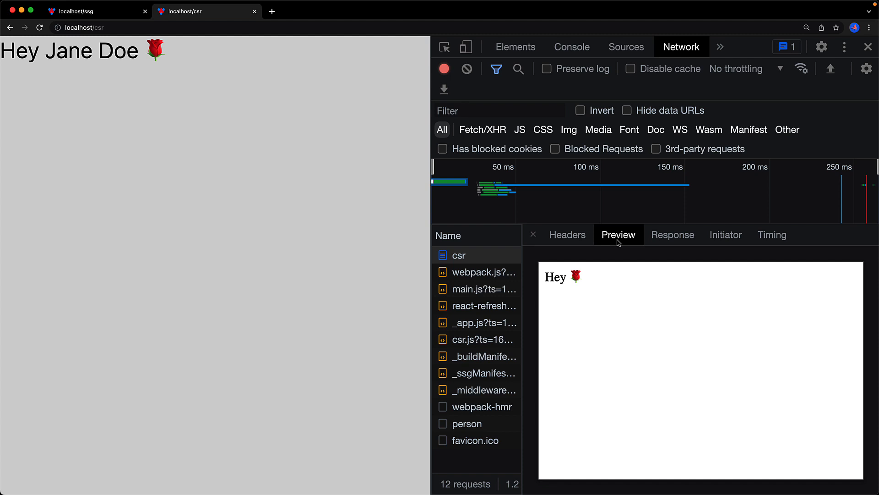
click(466, 423)
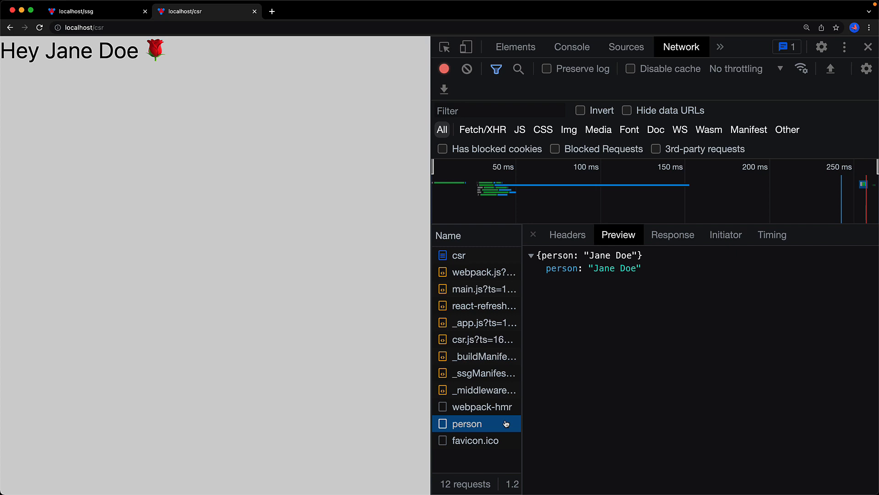
Preview the separate person API request returning Jane Doe.
click(459, 255)
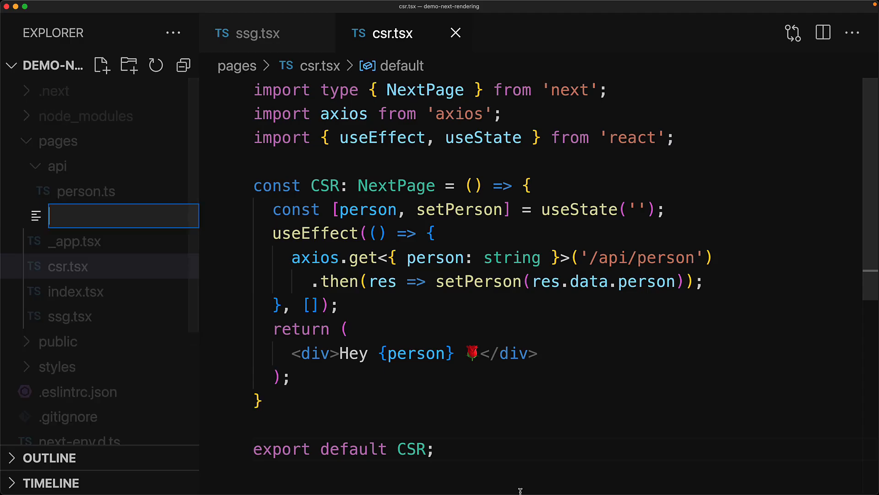
Create ssr.tsx with an exported SSR component and begin its typed getServerSideProps export.
text(ssr.tsx)
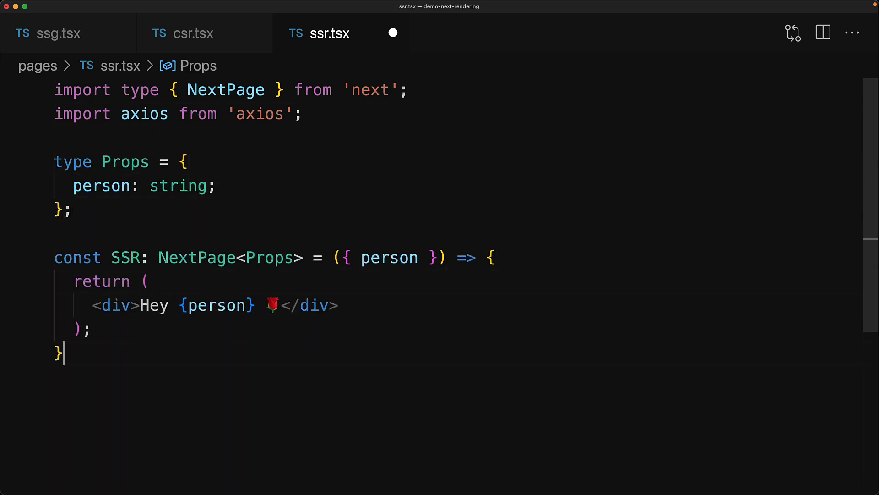
text(export default SSR;)
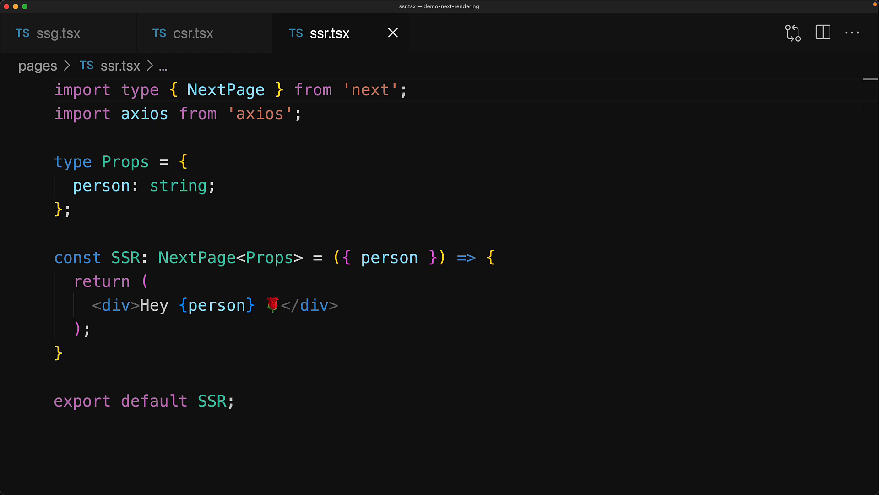
text(GetServerSideProps,)
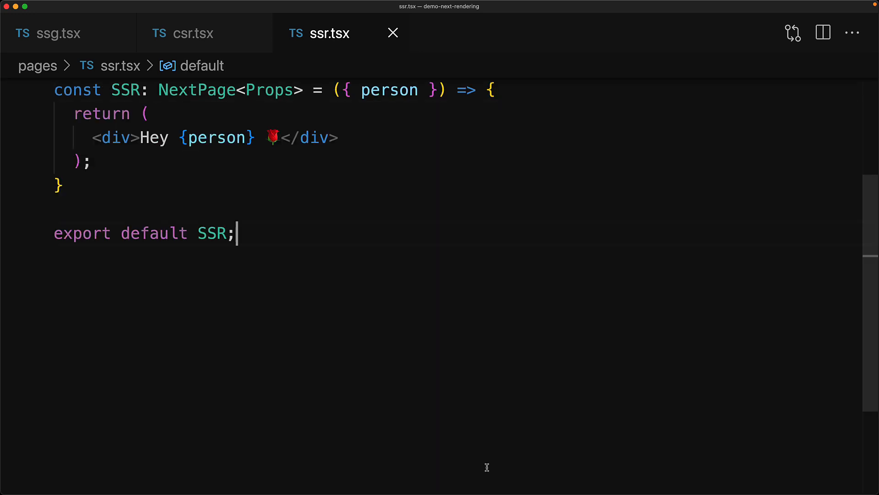
text(export const getServerSideProps: GetServerSideProps<Props> = async () => {)
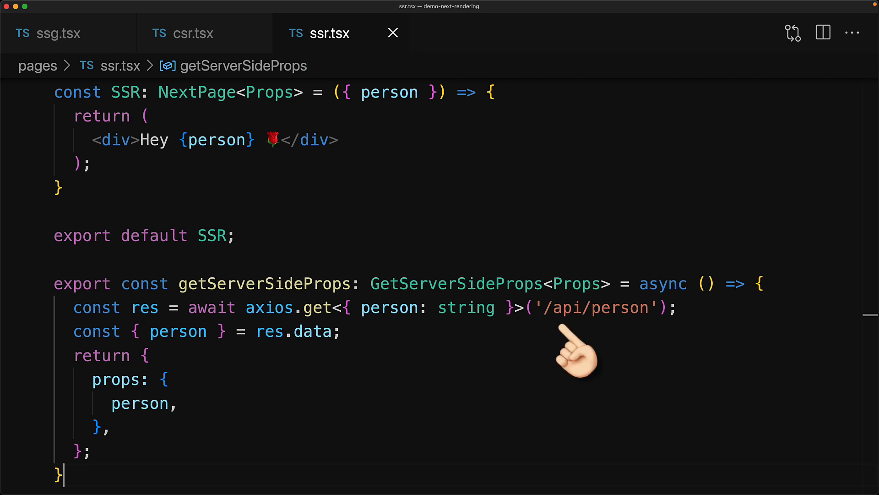
mouse_move(353, 370)
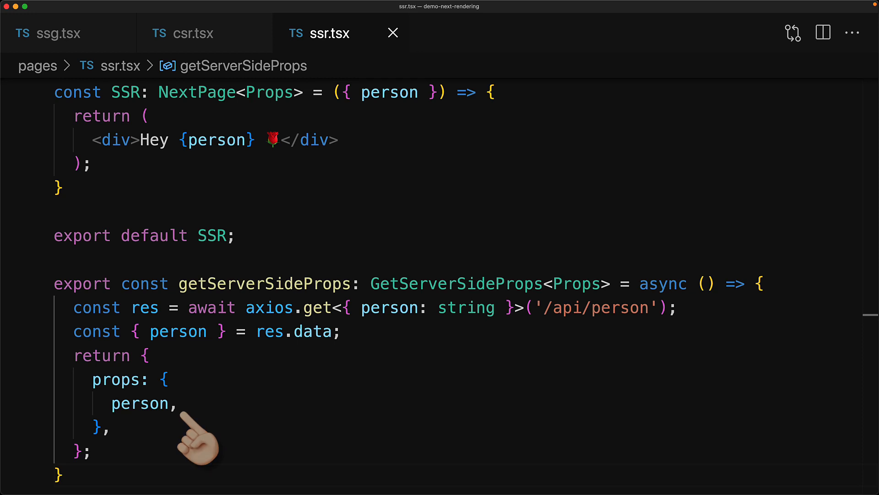
mouse_move(194, 438)
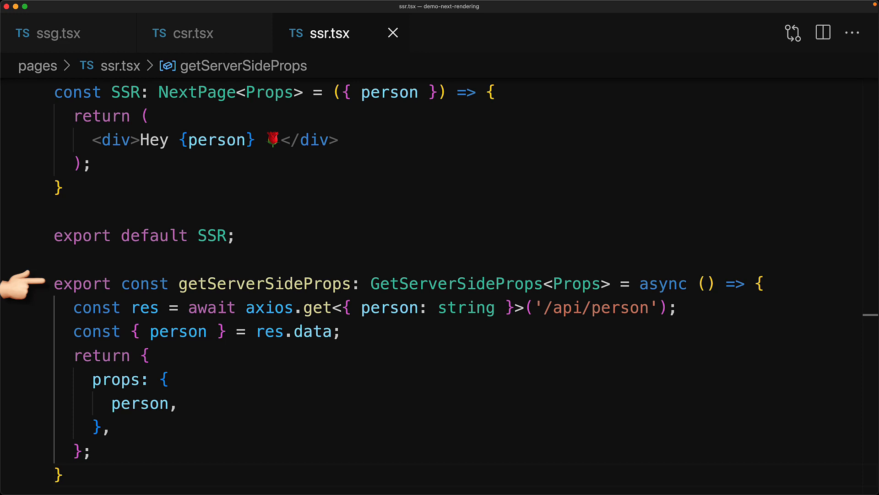
mouse_move(56, 403)
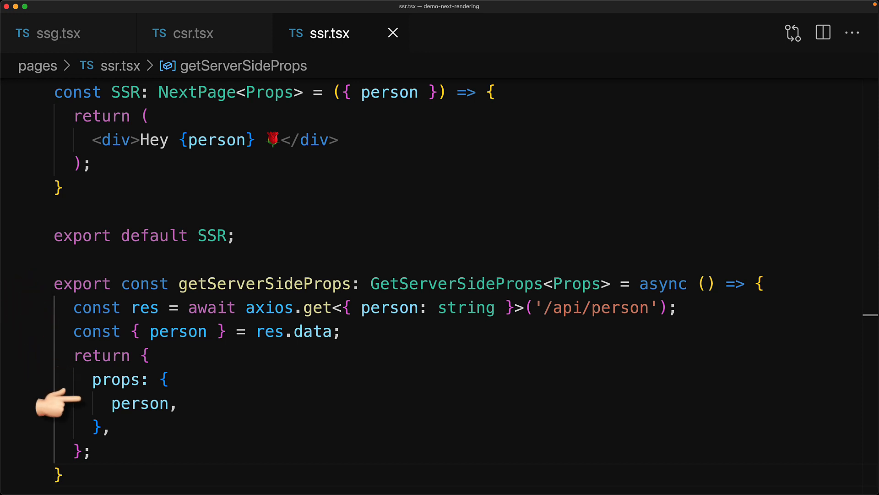
mouse_move(431, 134)
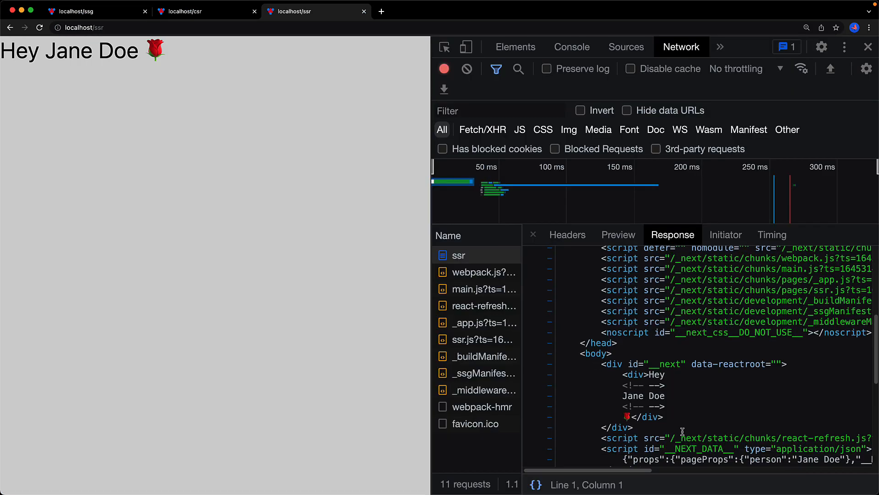
Scroll the ssr response body to the div showing Hey Jane Doe already rendered.
scroll(down, 3)
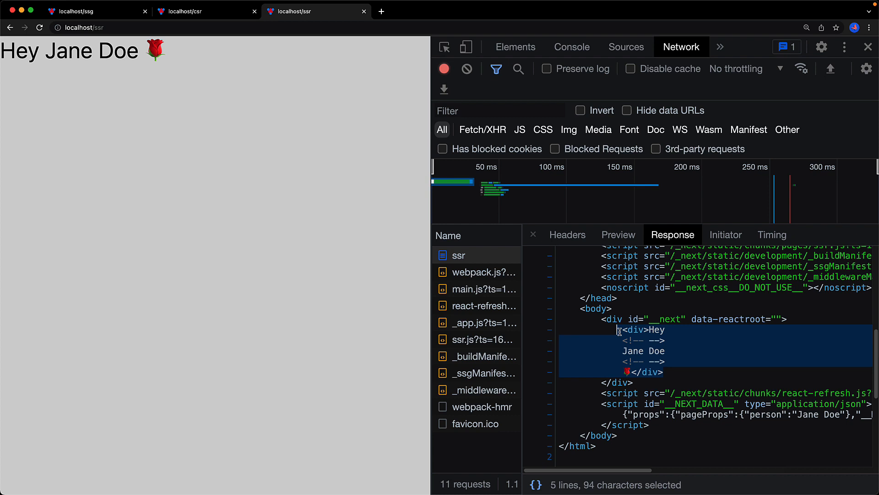
mouse_move(622, 309)
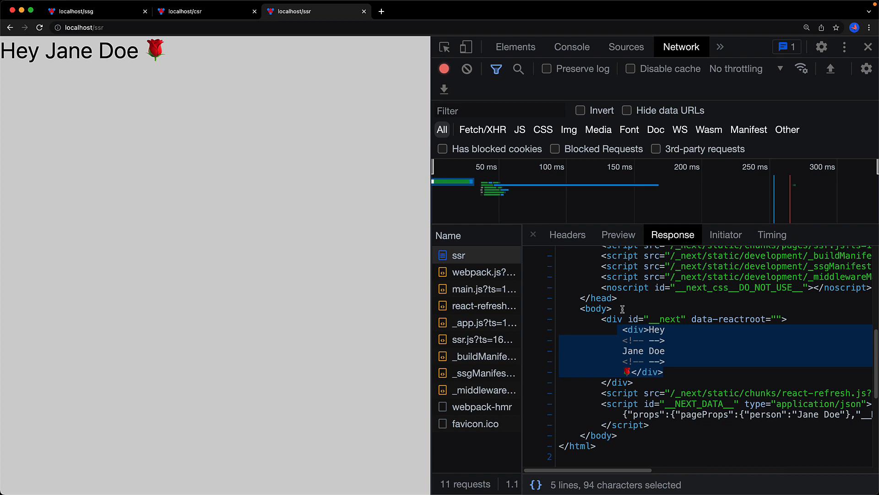
click(619, 234)
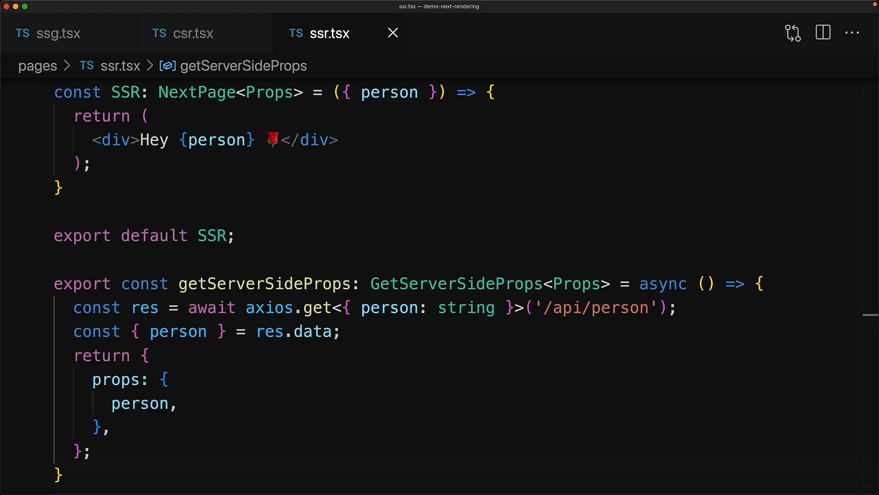
mouse_move(616, 348)
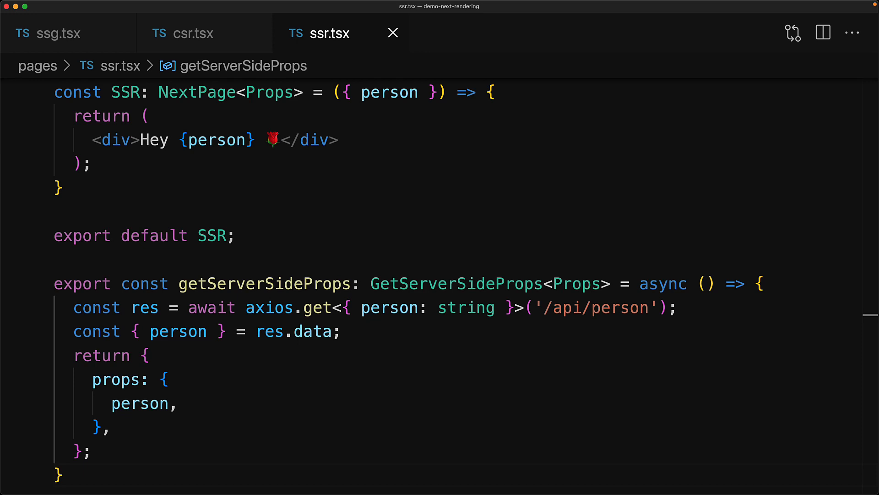
Name a new file in the pages folder 'isr'.
text(isr)
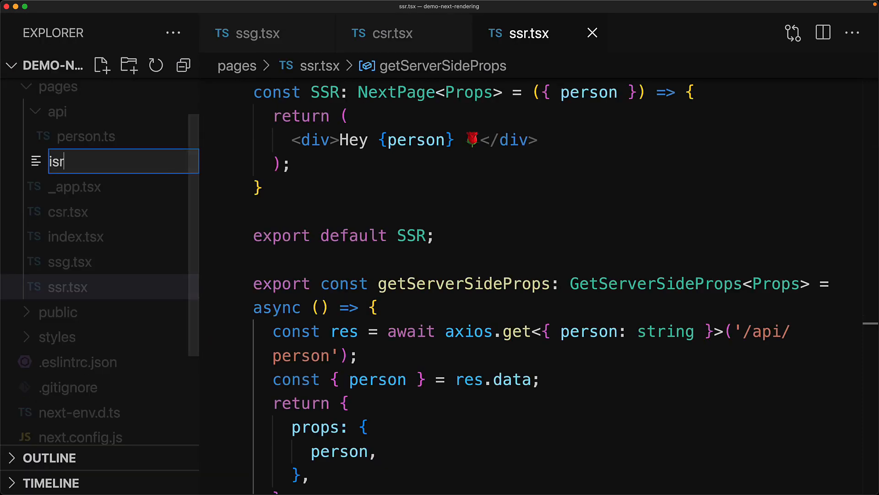
Create isr.tsx with NextPage and GetStaticProps imports and an ISR component exported as default.
key(Enter)
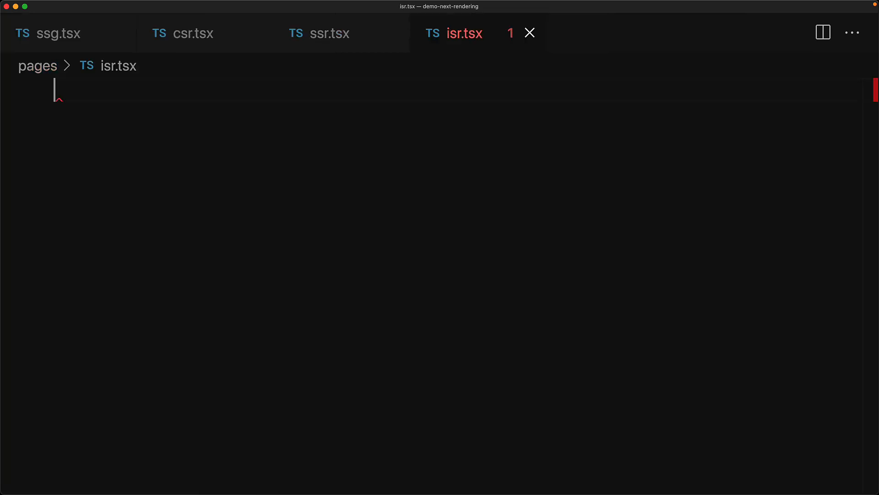
text(import type { NextPage } from 'next';)
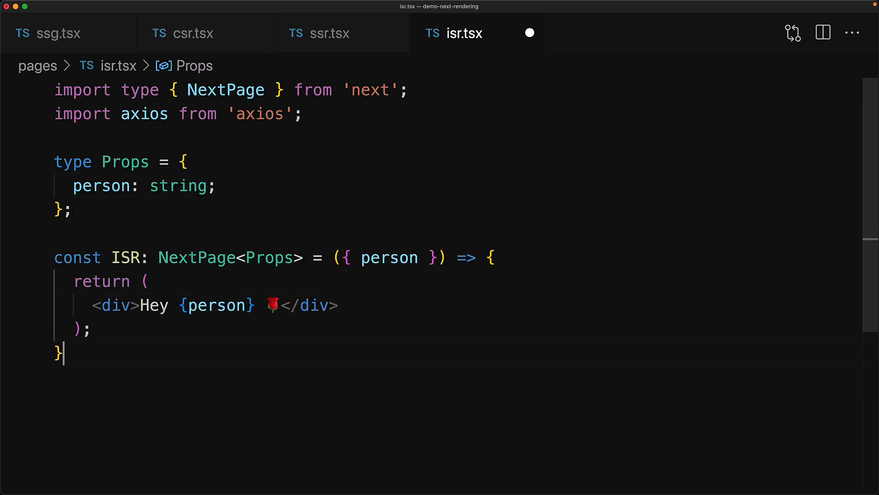
text(export default ISR;)
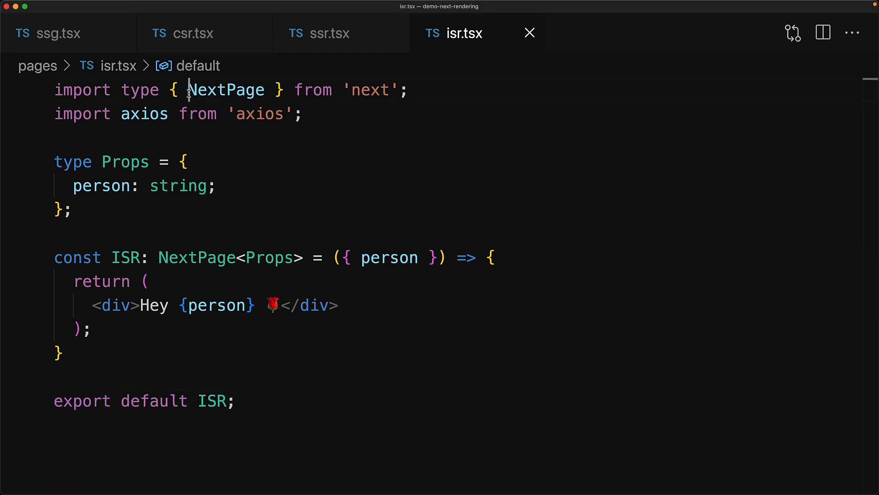
text(GetStaticProps,)
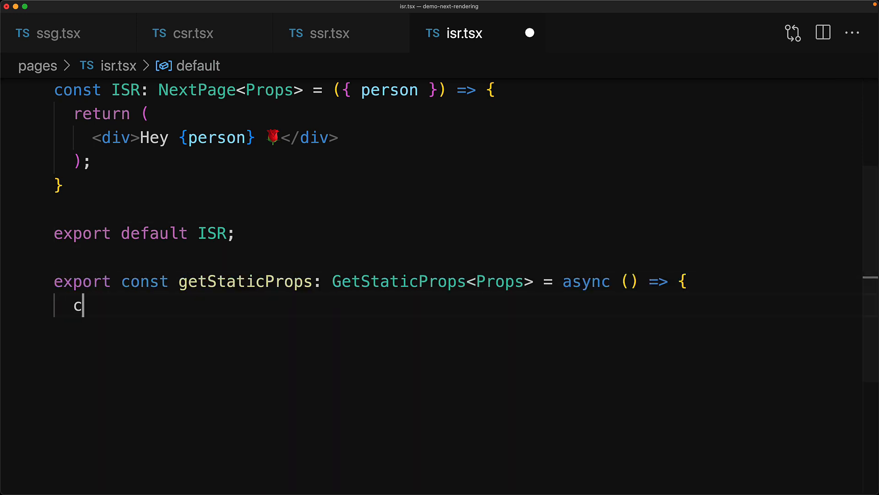
Write getStaticProps awaiting axios.get('/api/person'), returning the person with revalidate: 10.
text(onst res = await axios.get<{ person: string }>('/api/person');)
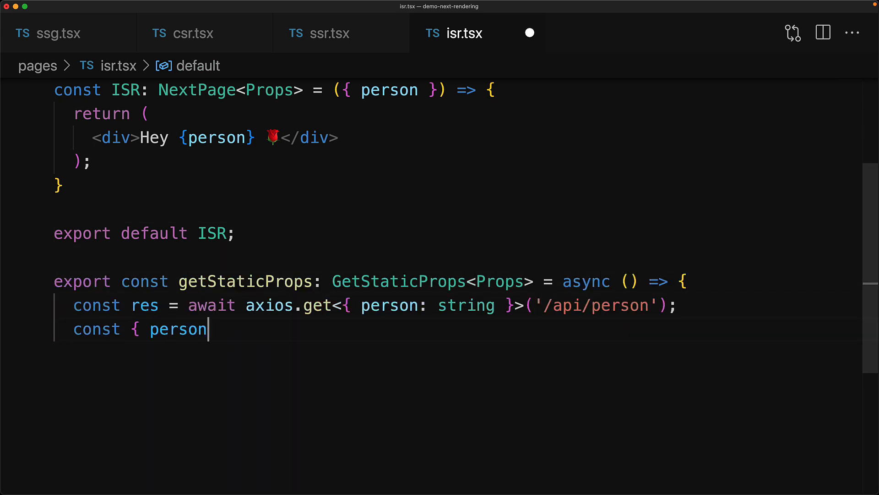
text(} = res.data;)
text(return {)
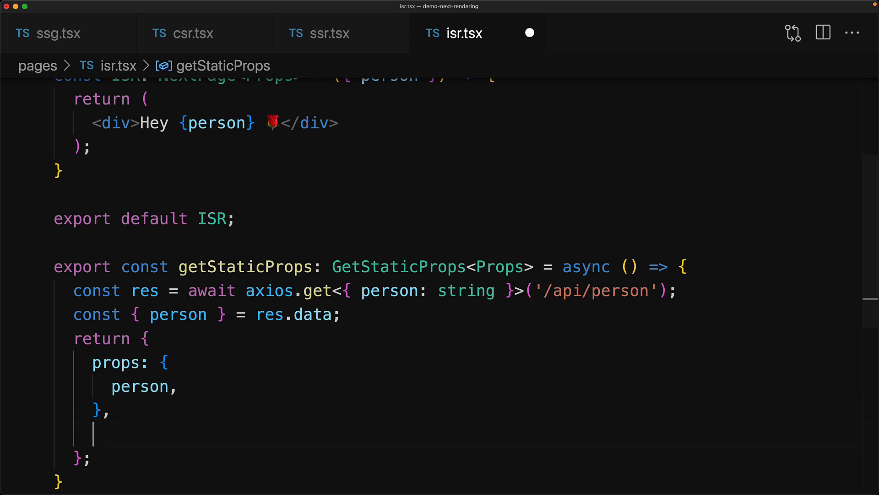
text(revalidate: 10,)
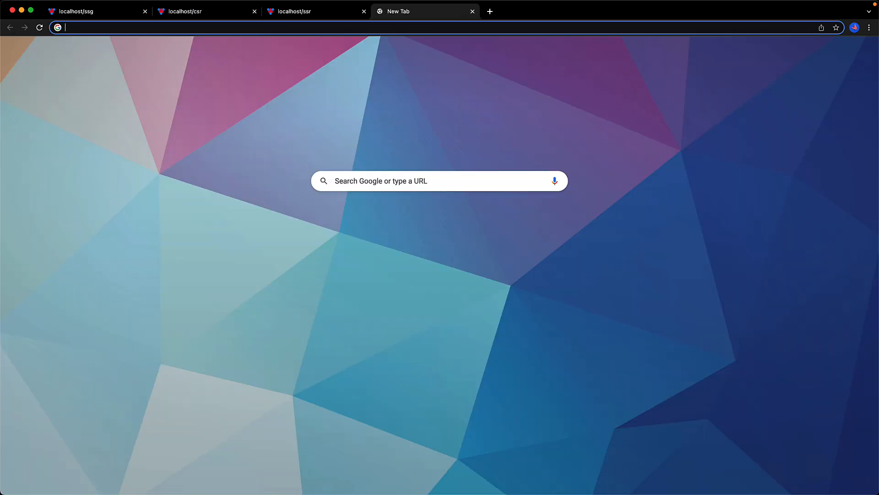
Navigate a new Chrome tab to localhost/isr to load the ISR page.
text(localhost/isr)
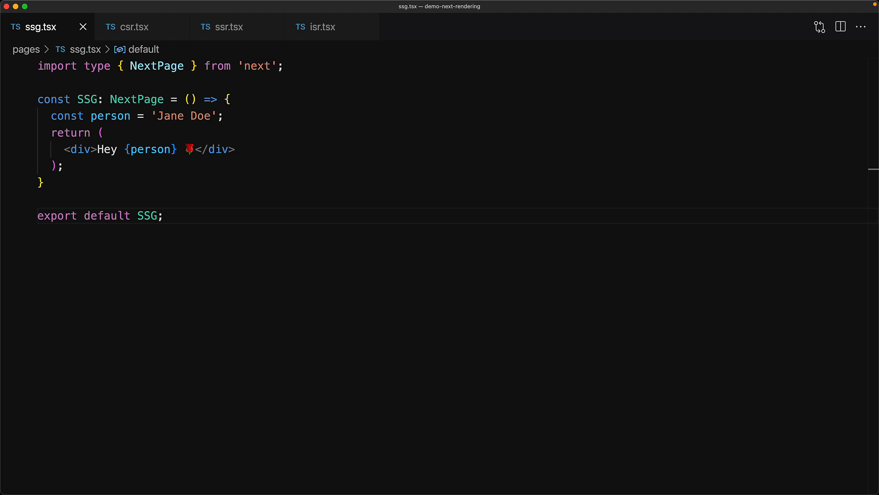
Compare ssg.tsx's hardcoded person, csr.tsx's client-side fetch and isr.tsx's revalidate 10 setting.
click(132, 27)
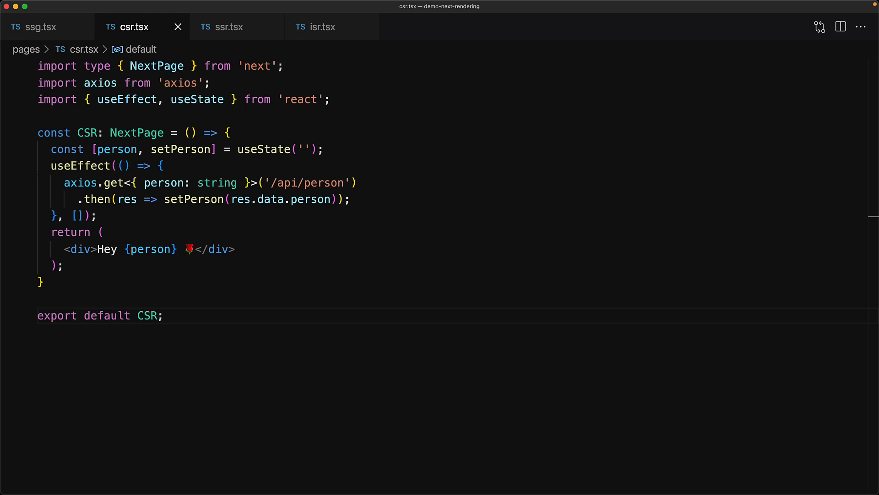
click(316, 27)
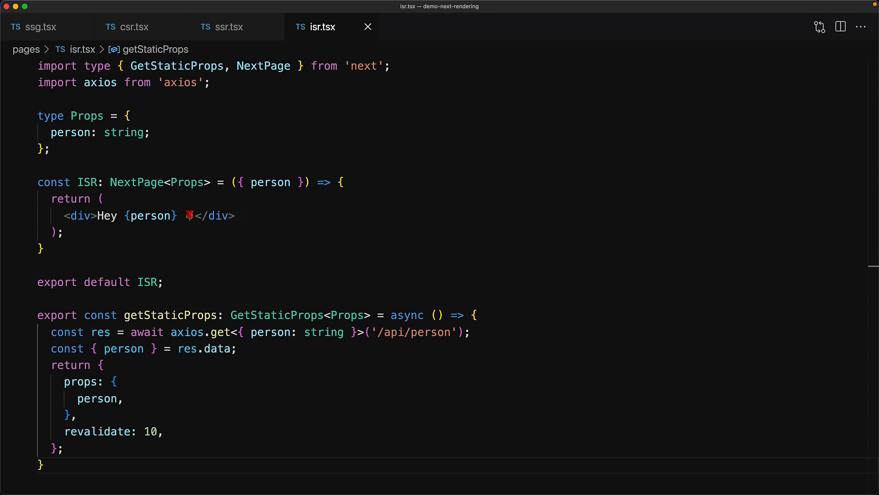
click(229, 26)
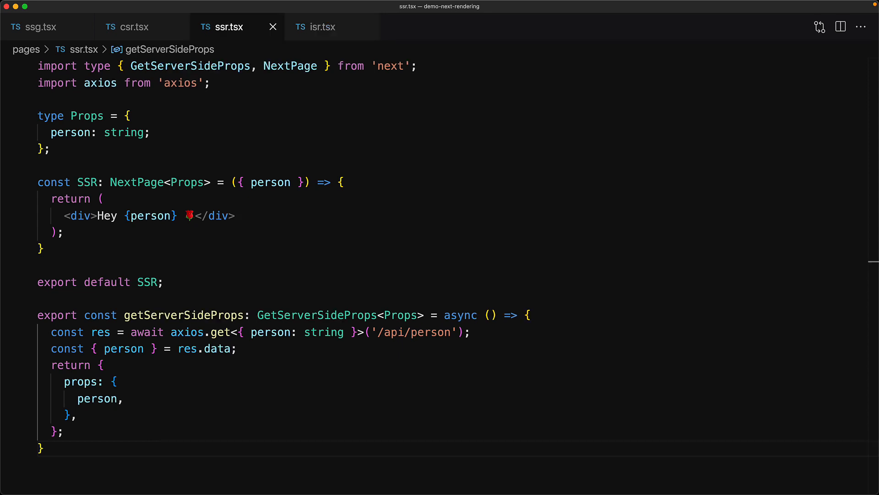